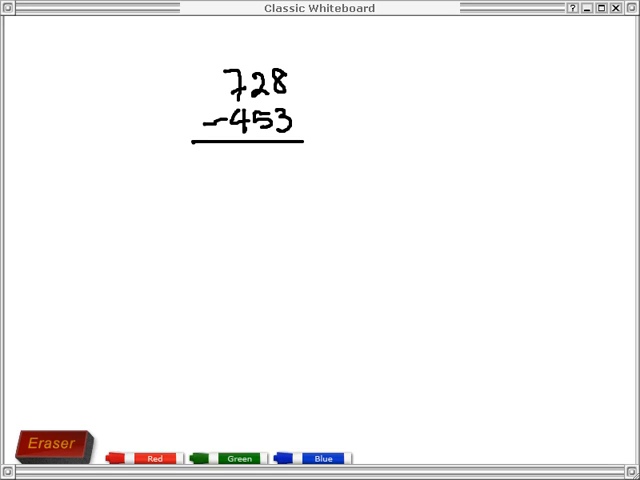
mouse_move(200, 240)
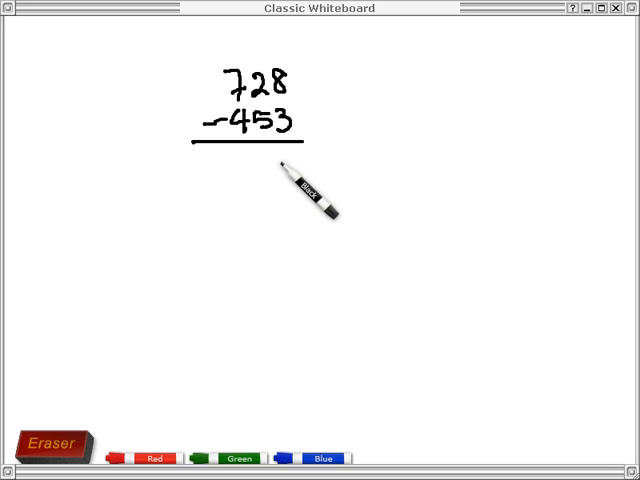
mouse_move(324, 164)
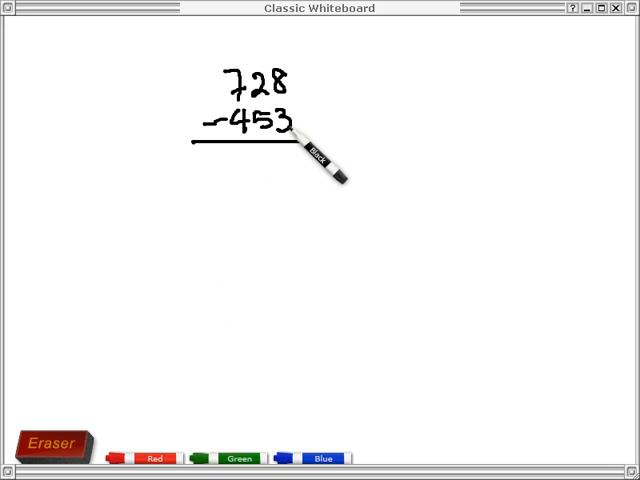
mouse_move(304, 120)
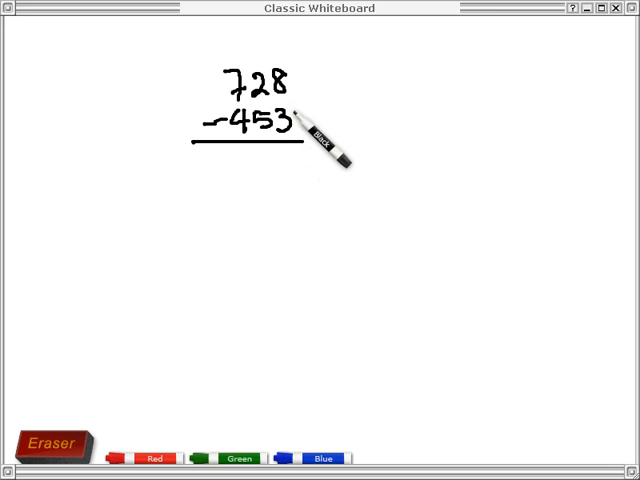
mouse_move(316, 160)
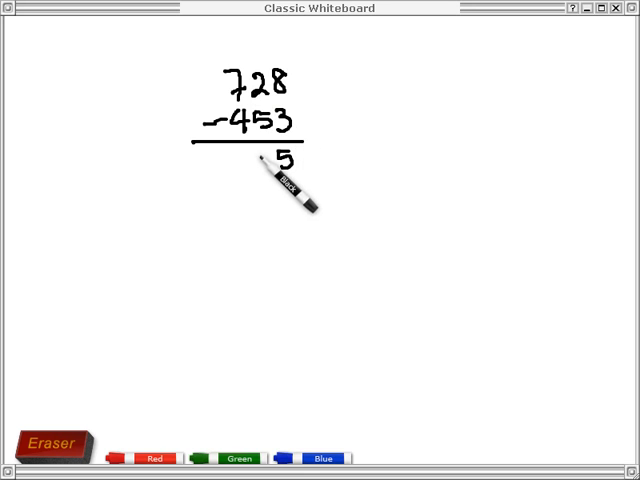
mouse_move(290, 150)
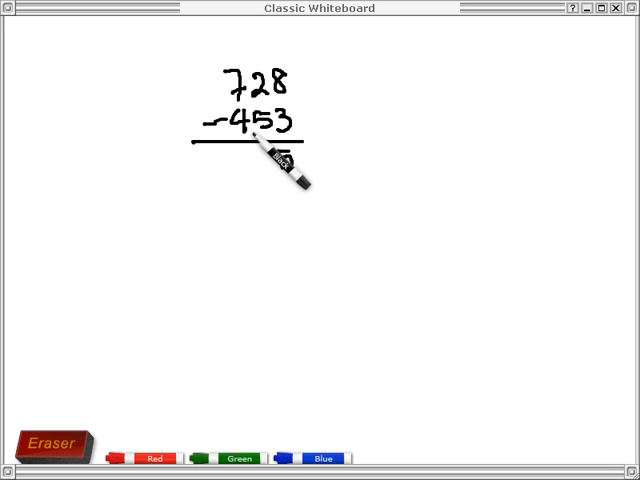
Write the answer digit for 728−453 under the line, building toward 275
left_click_drag(280, 150, 284, 164)
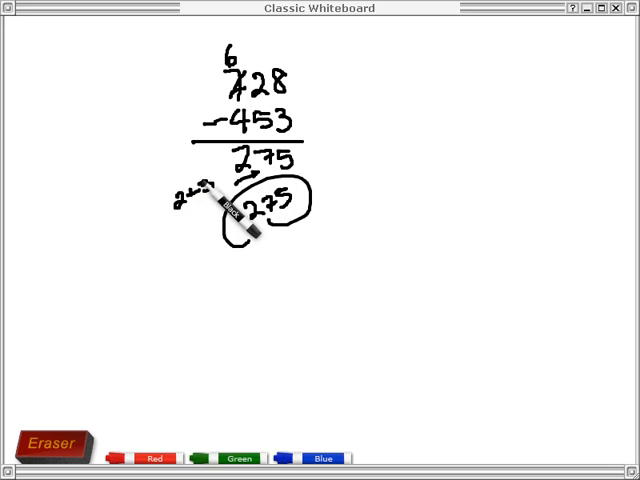
mouse_move(222, 290)
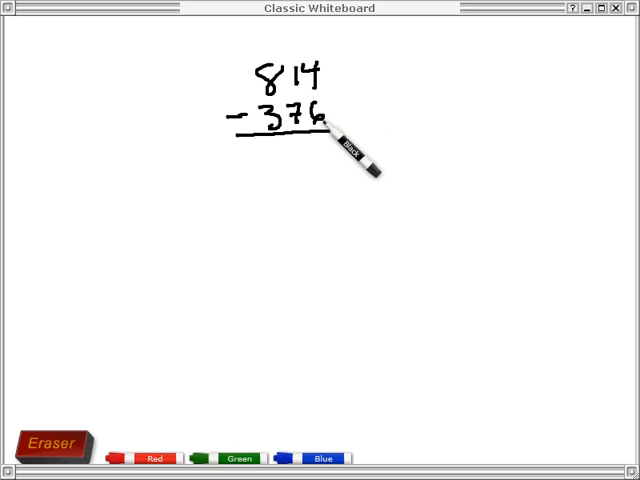
mouse_move(344, 164)
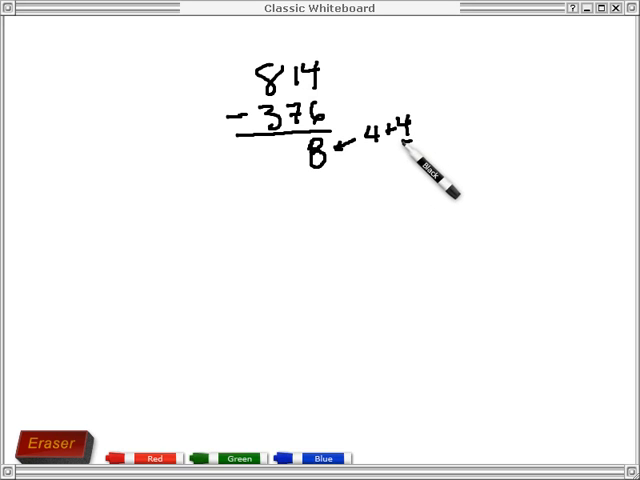
Write the answer digits 38 under 814−376 with the complement notes 4+4 and 6 to 10
left_click_drag(416, 156, 424, 176)
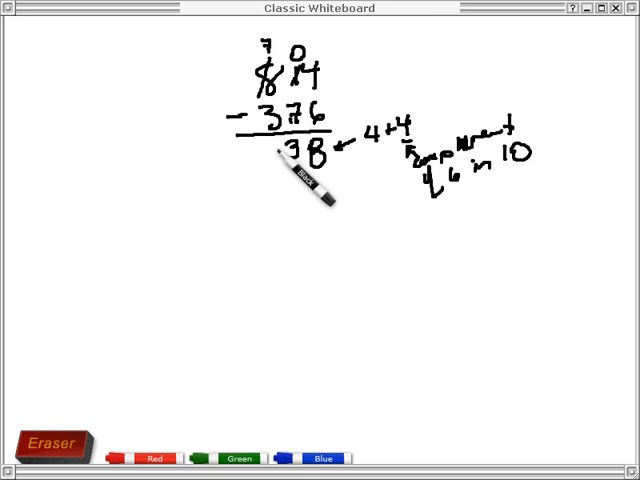
left_click_drag(270, 150, 264, 160)
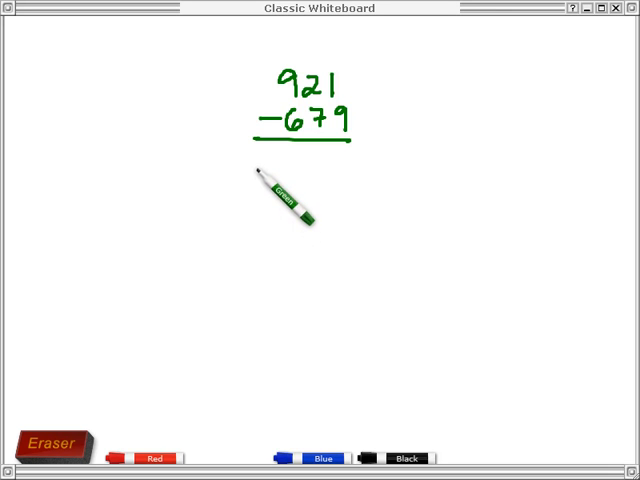
mouse_move(380, 120)
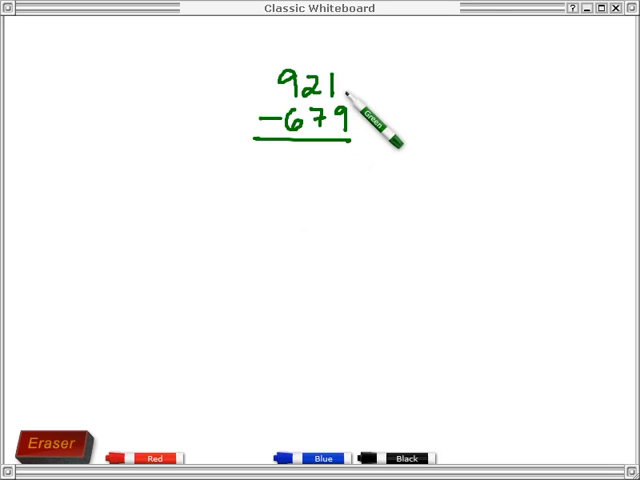
mouse_move(376, 130)
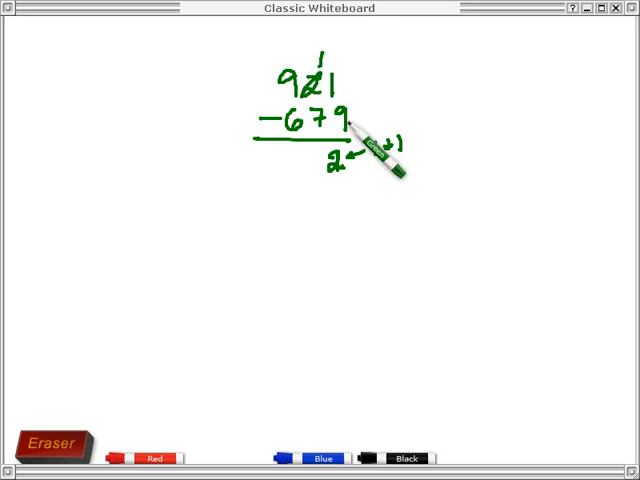
mouse_move(360, 150)
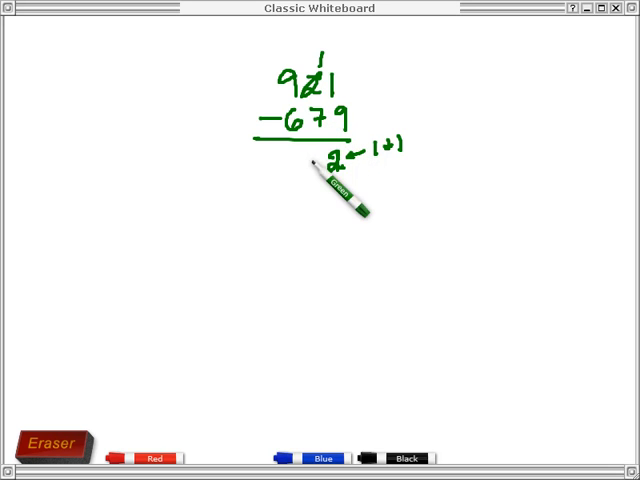
mouse_move(336, 156)
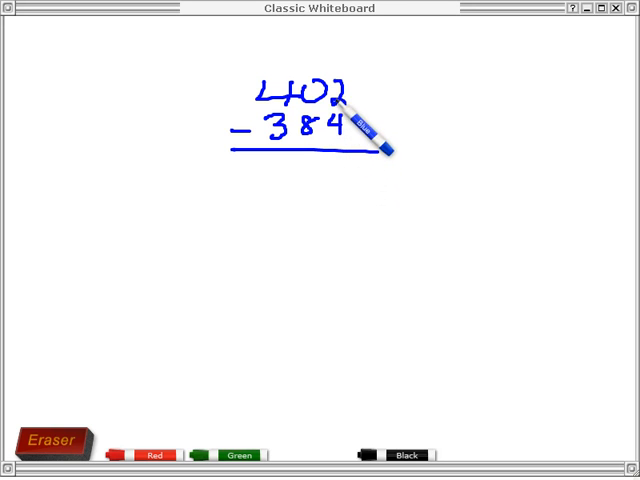
mouse_move(356, 204)
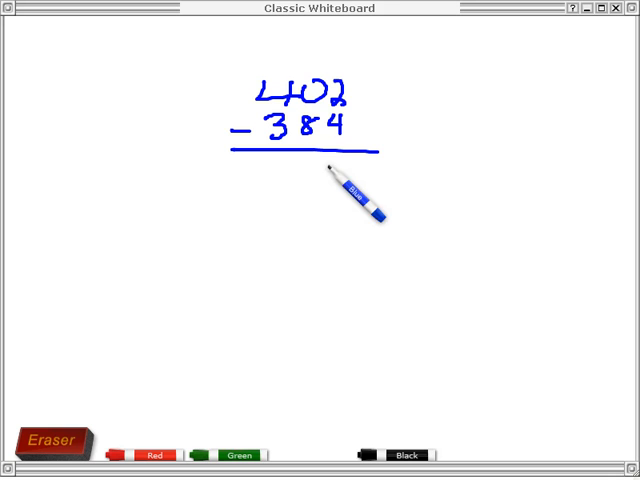